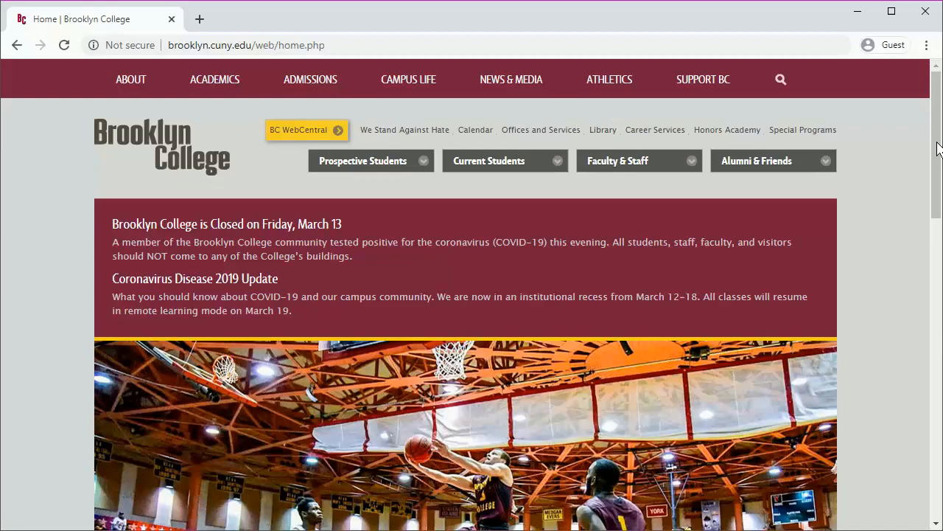
# Pick CUNY Blackboard under the Current Students links to reach the CUNY Login page.
pyautogui.click(489, 160)
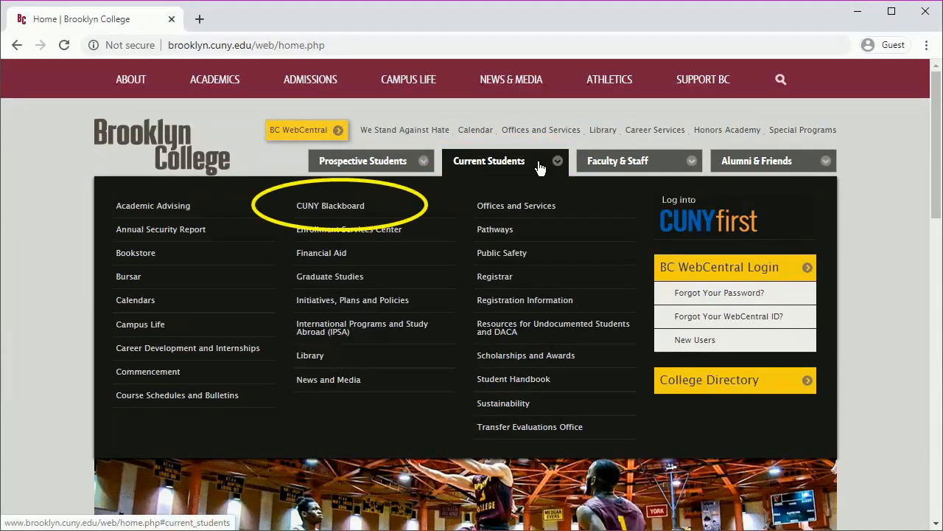
pyautogui.click(330, 205)
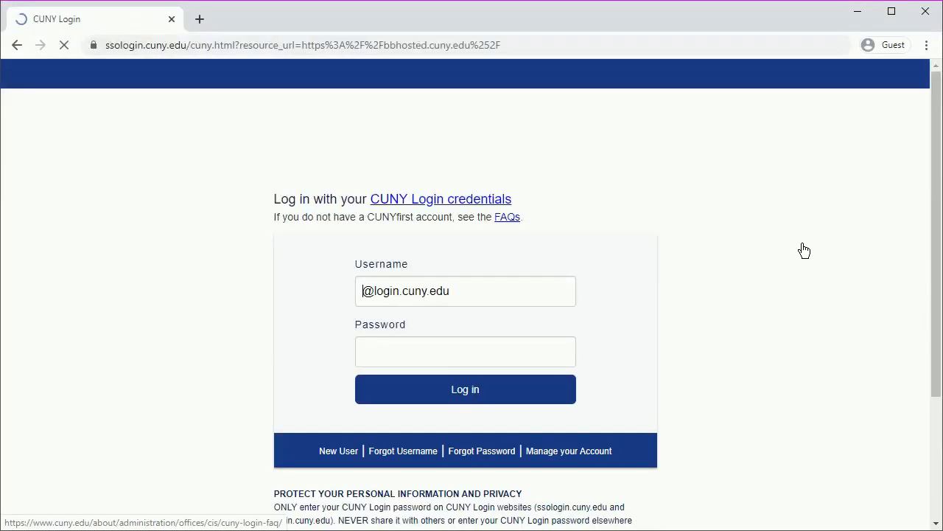
# Log in and choose 2020 Spring Term College Algebra for Precalculus from My Courses.
pyautogui.click(466, 389)
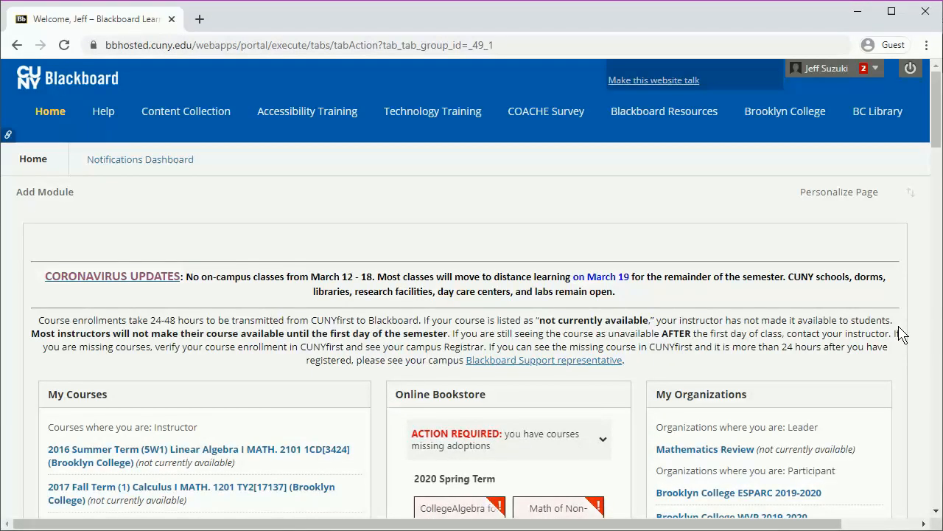
pyautogui.scroll(-3)
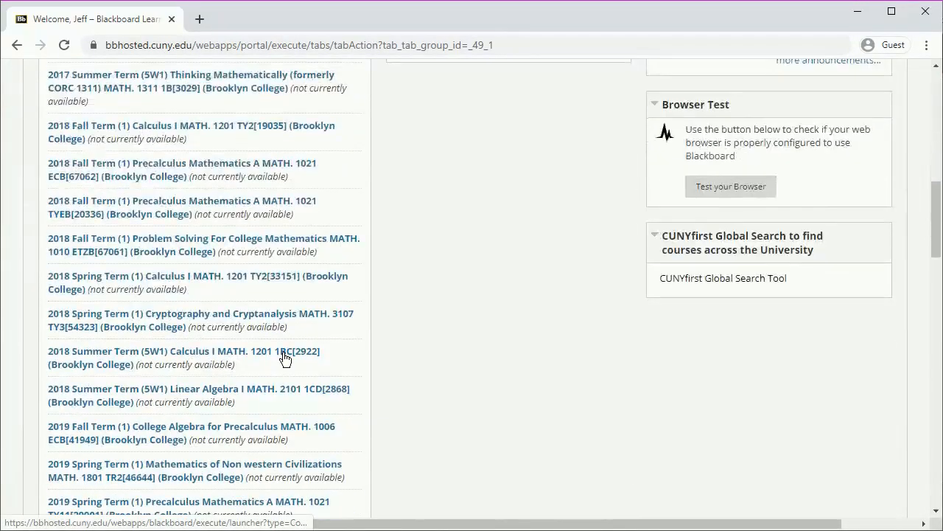
pyautogui.scroll(-3)
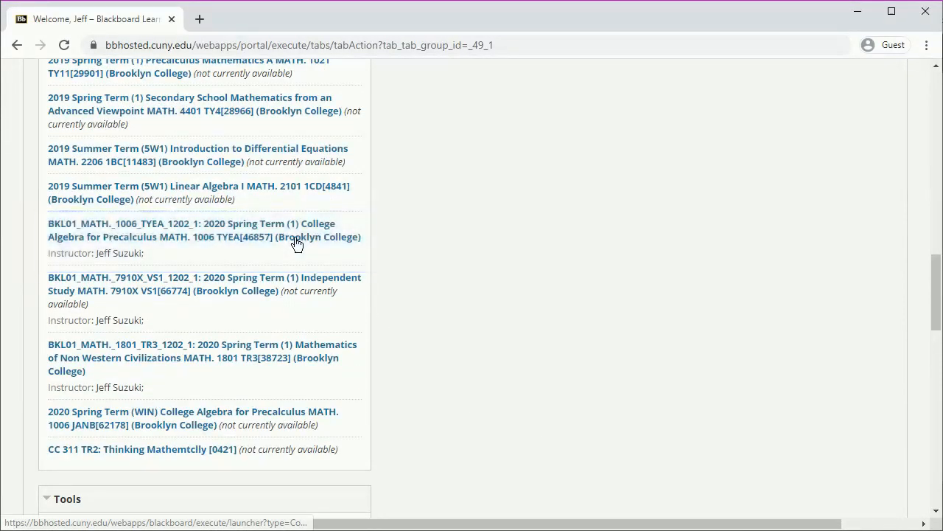
pyautogui.click(204, 230)
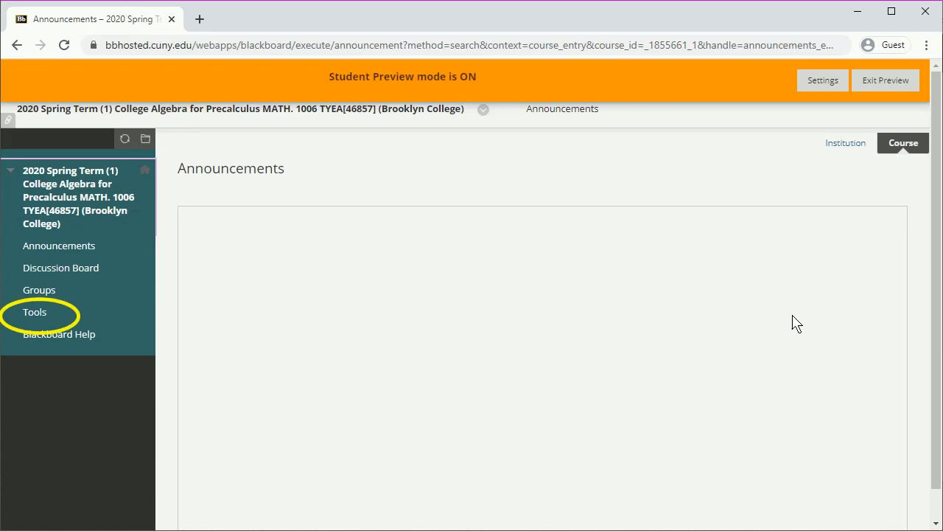
# Go to the course Tools page and choose Blackboard Collaborate Ultra.
pyautogui.click(35, 312)
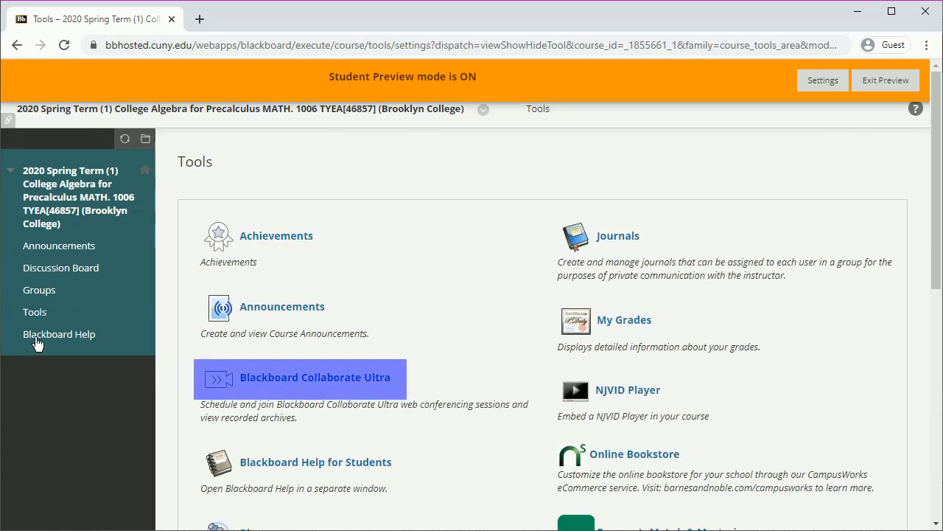
pyautogui.moveTo(94, 433)
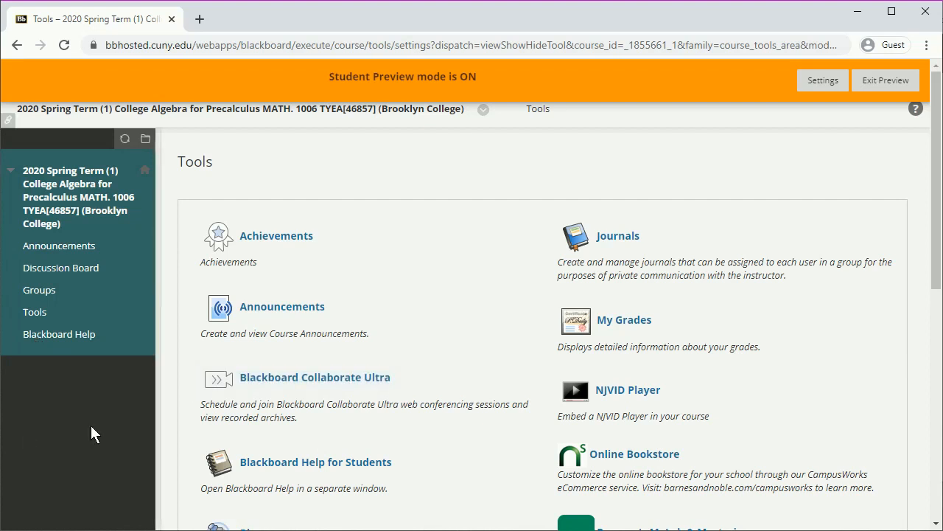
pyautogui.click(315, 377)
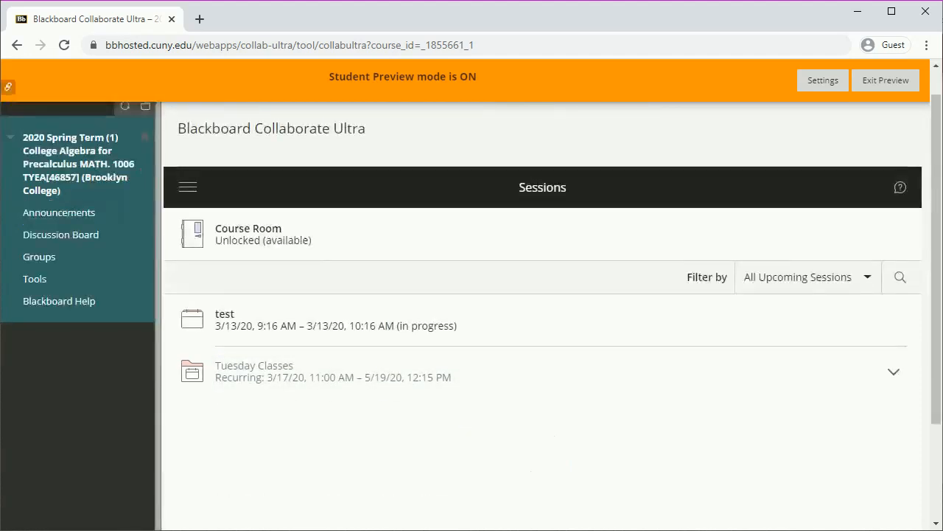
pyautogui.moveTo(320, 377)
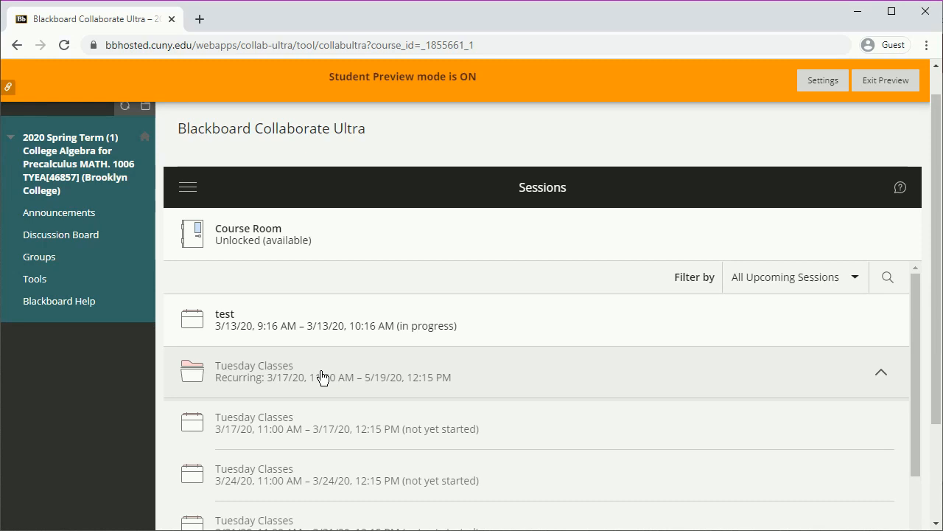
# Select the 'test' session and join it from its side panel.
pyautogui.click(881, 372)
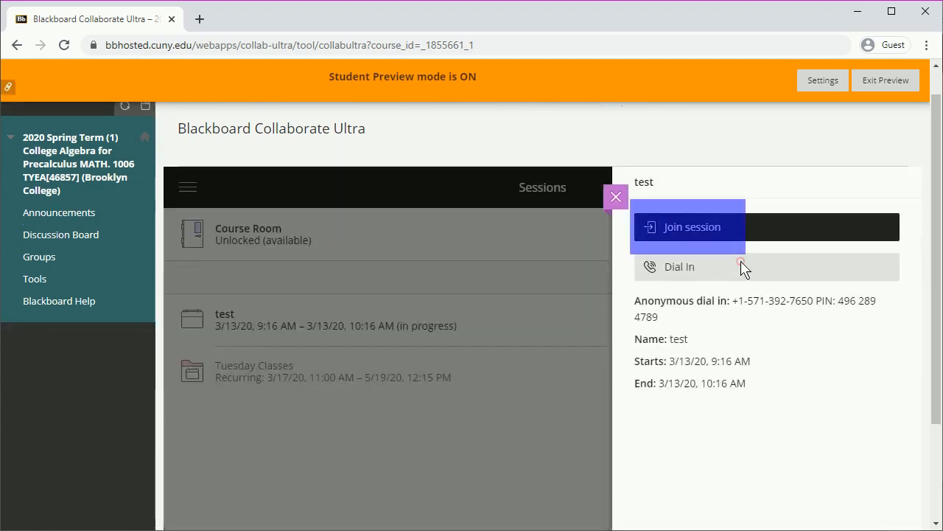
pyautogui.click(690, 226)
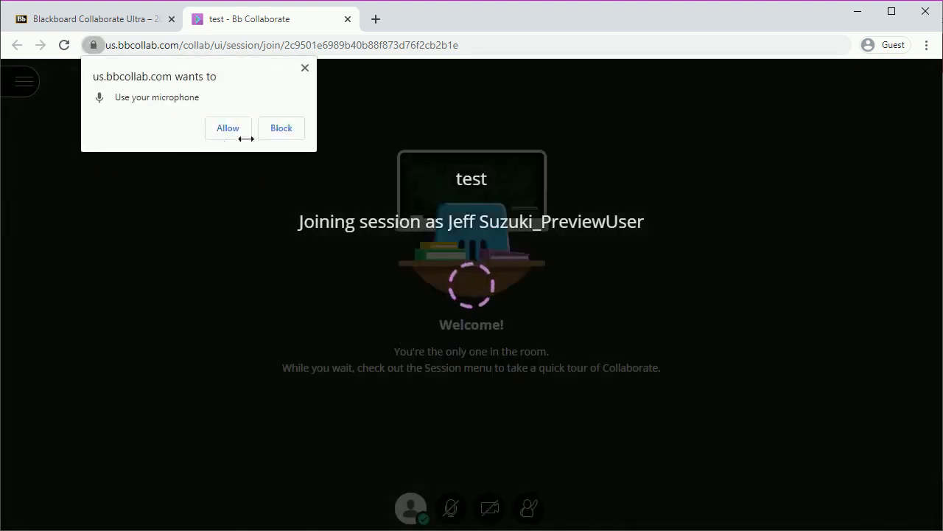
# Allow microphone access, confirm audio and video both work, and postpone the tutorial.
pyautogui.click(281, 127)
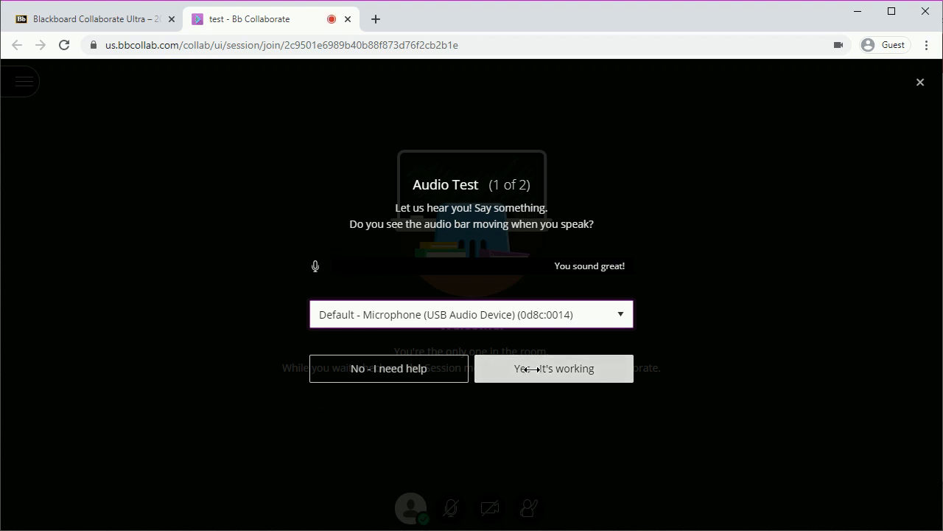
pyautogui.click(553, 368)
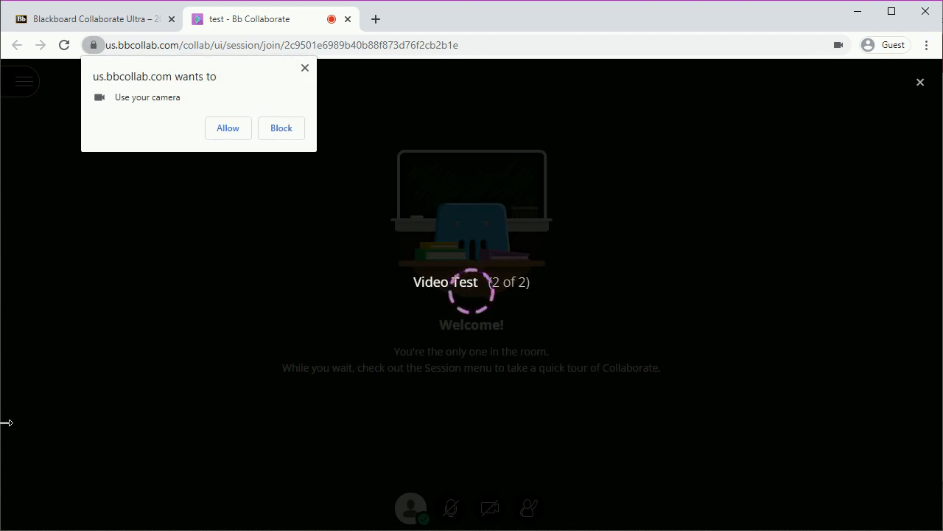
pyautogui.moveTo(296, 174)
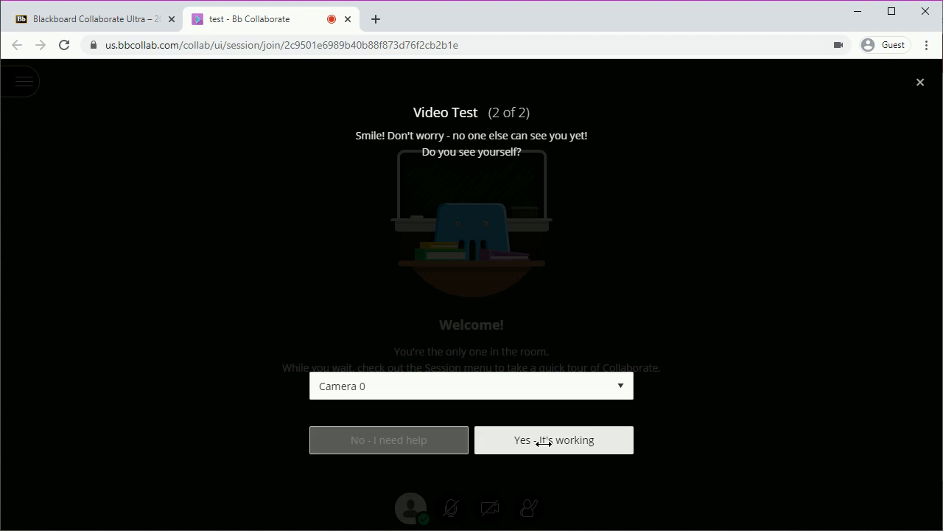
pyautogui.click(553, 439)
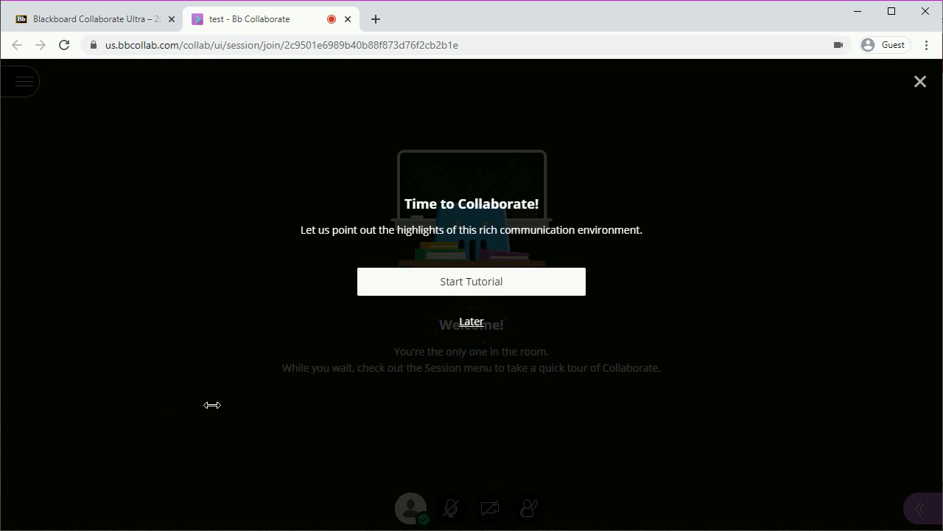
pyautogui.click(471, 320)
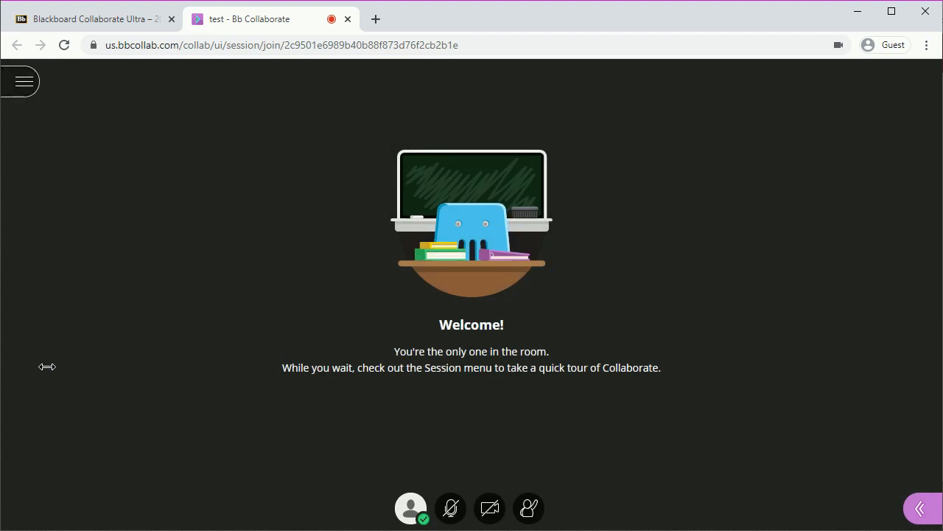
pyautogui.moveTo(450, 508)
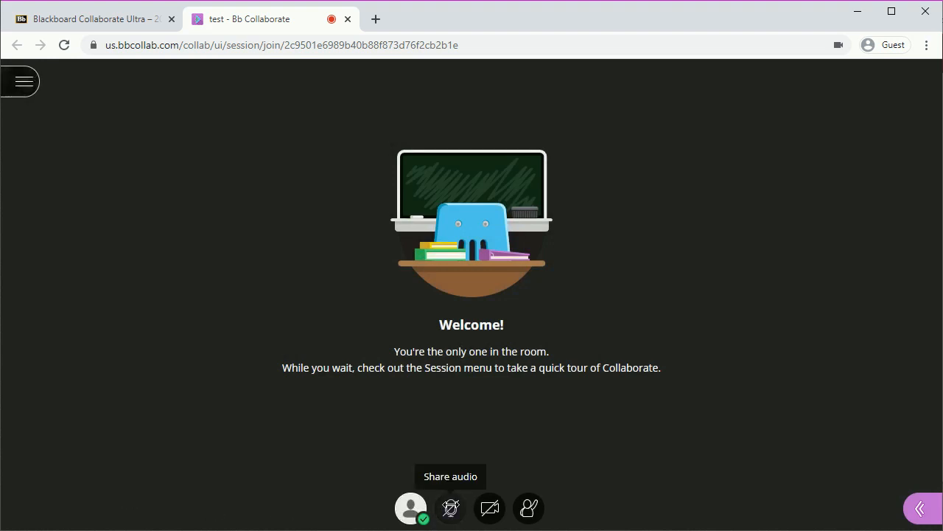
# Share microphone audio, then mute the microphone again.
pyautogui.click(450, 507)
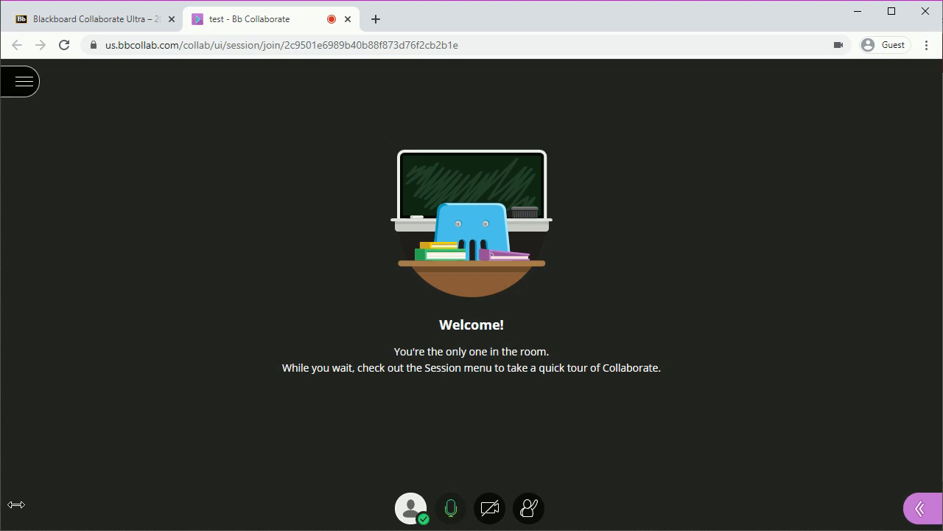
pyautogui.click(450, 507)
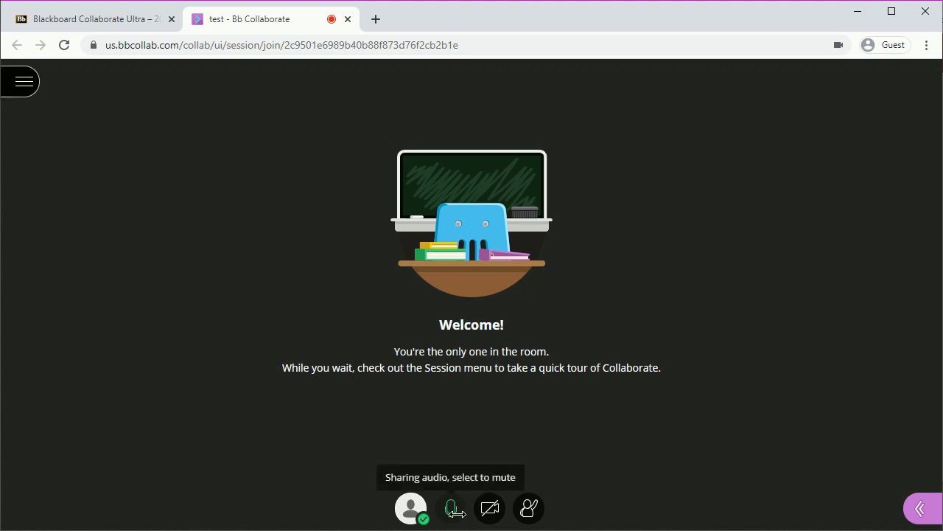
pyautogui.click(450, 508)
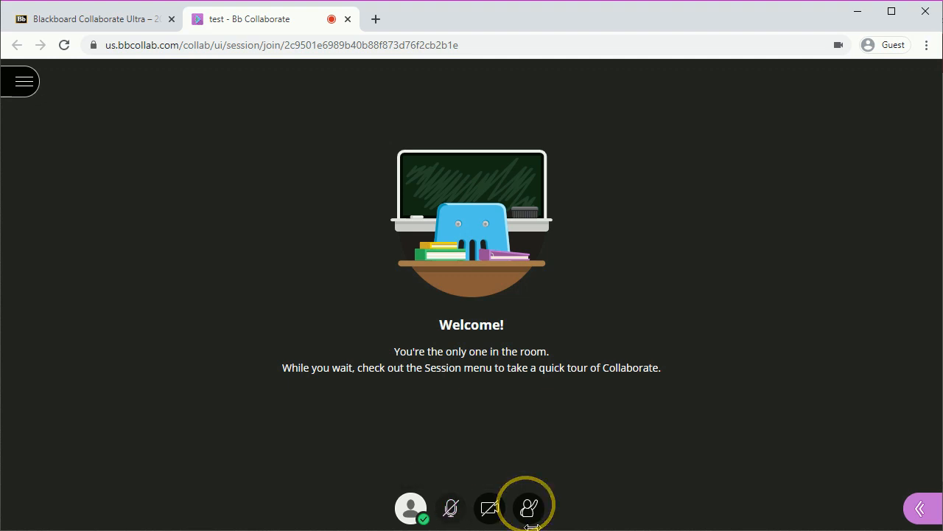
# Raise and lower a hand, then return to the course's Blackboard tab.
pyautogui.click(528, 508)
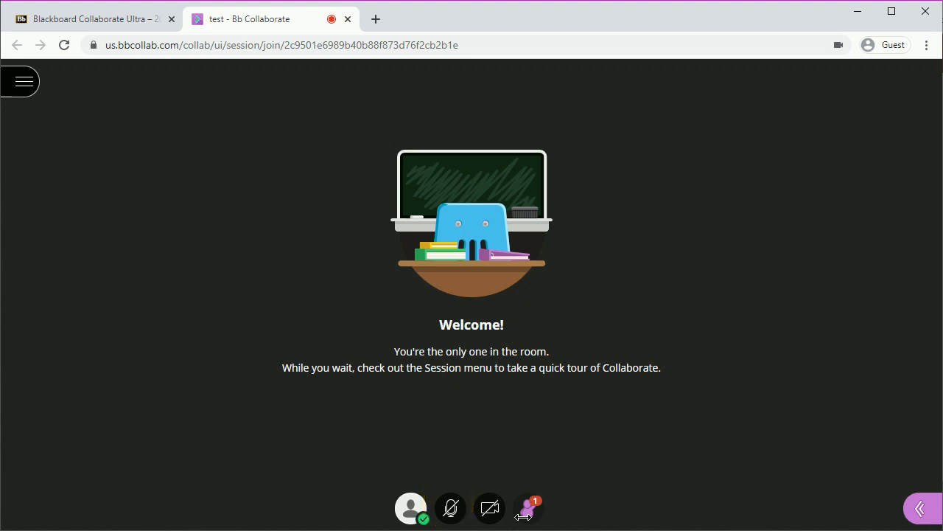
pyautogui.moveTo(529, 508)
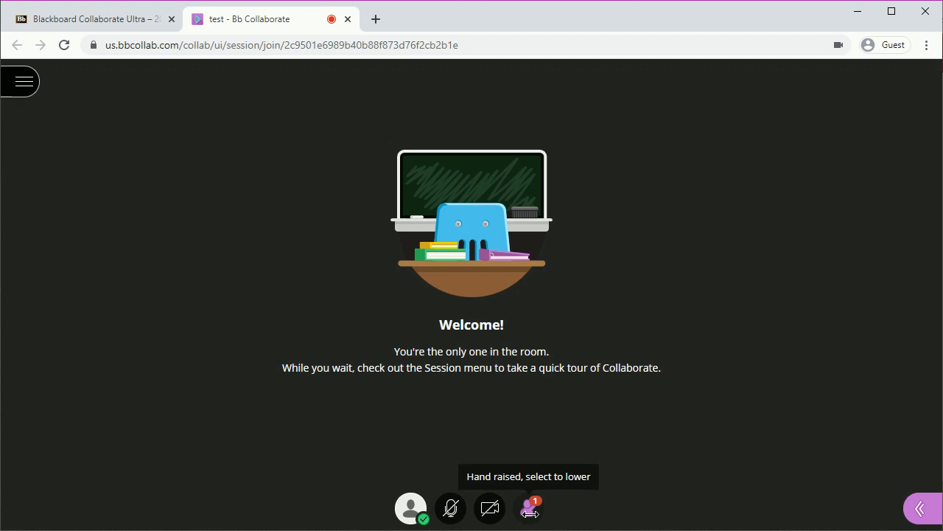
pyautogui.click(530, 508)
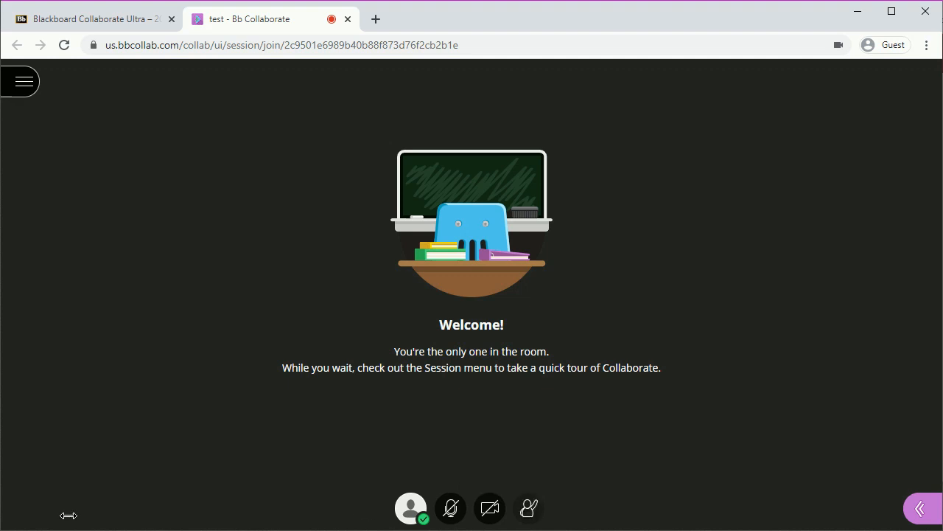
pyautogui.click(92, 19)
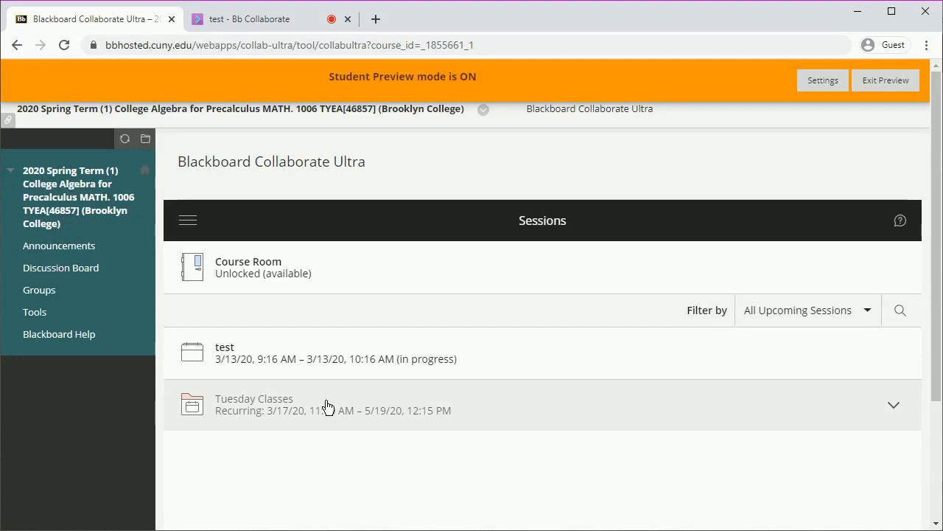
# Rejoin the 'test' session, see the already-in-session warning, and close the duplicate tab.
pyautogui.click(225, 352)
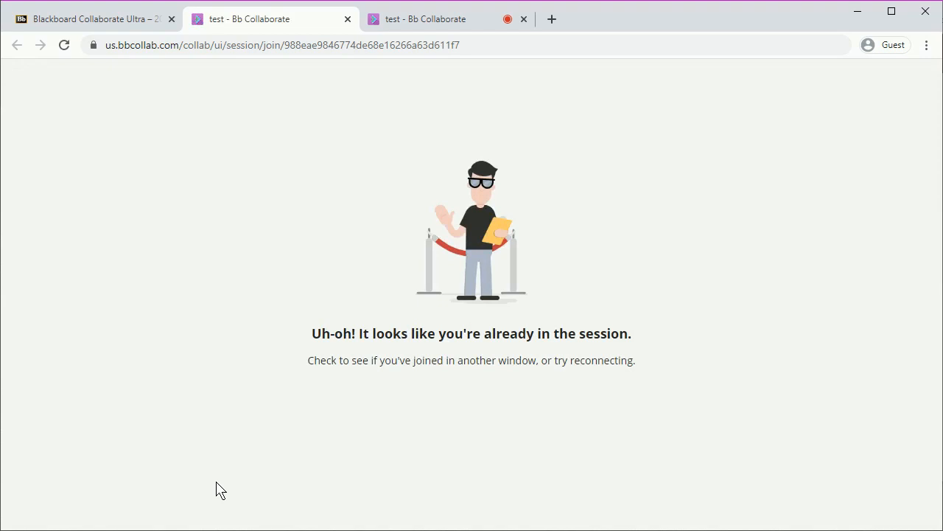
pyautogui.click(426, 18)
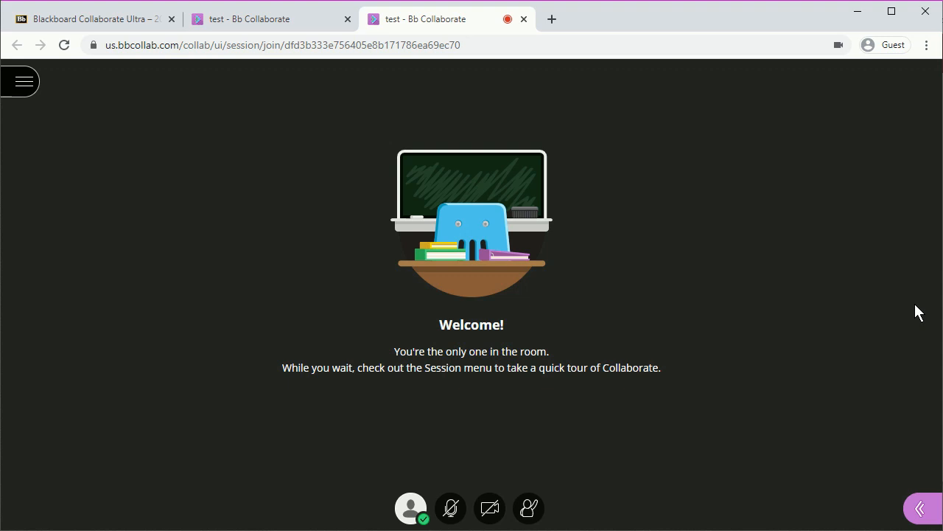
pyautogui.click(523, 19)
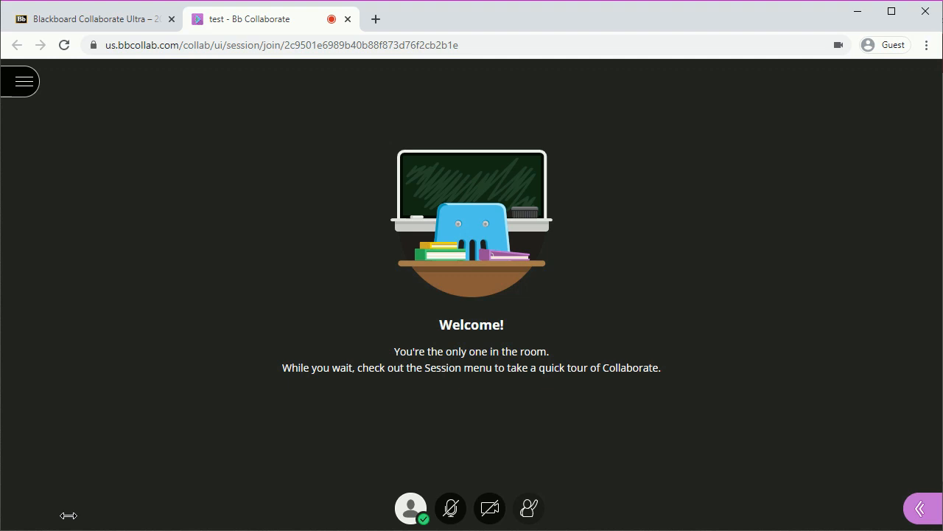
pyautogui.moveTo(14, 135)
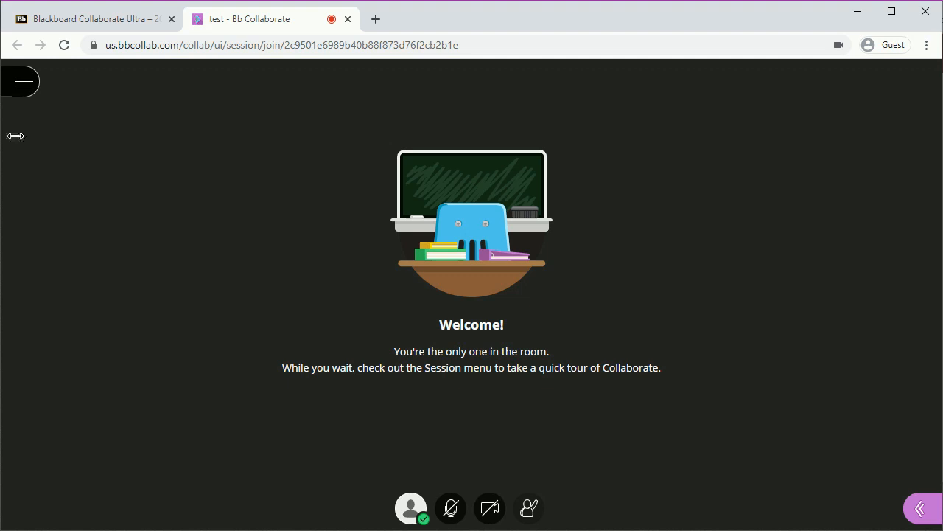
# Open the hamburger Session menu showing Leave Session.
pyautogui.click(20, 81)
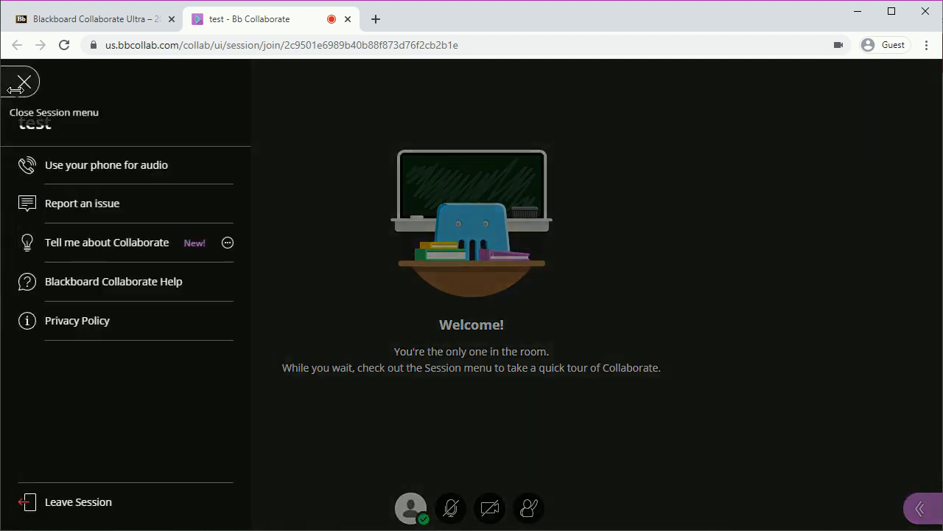